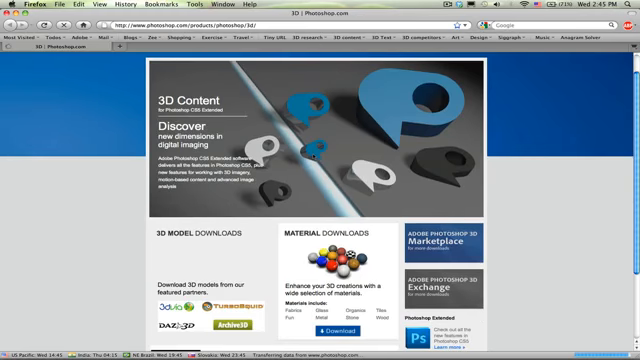
Step: Run a 3DVIA model search for cars and browse the importable vehicle results
{"action": "scroll", "scroll_direction": "down", "scroll_amount": 3}
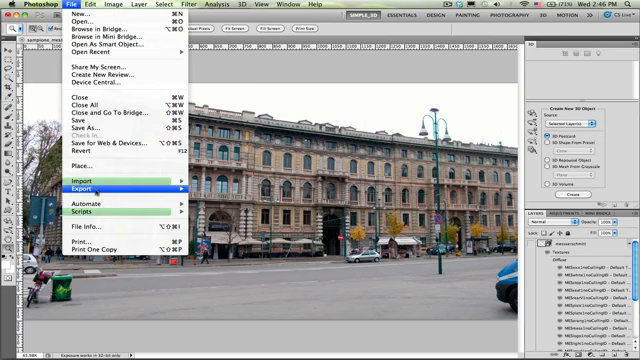
{"action": "mouse_move", "coordinate": [84, 186]}
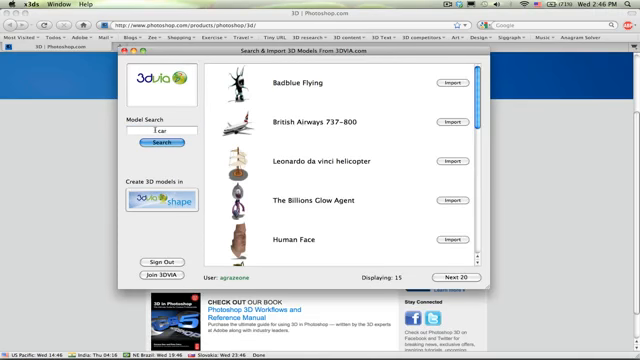
{"action": "left_click", "coordinate": [156, 142]}
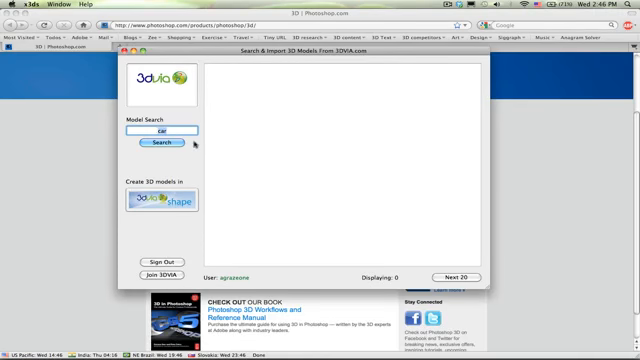
{"action": "mouse_move", "coordinate": [288, 132]}
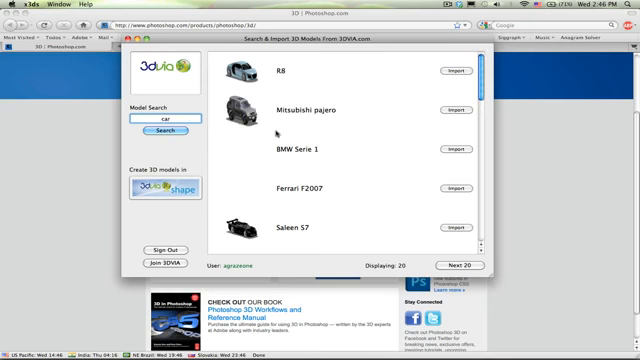
{"action": "scroll", "scroll_direction": "down", "scroll_amount": 3}
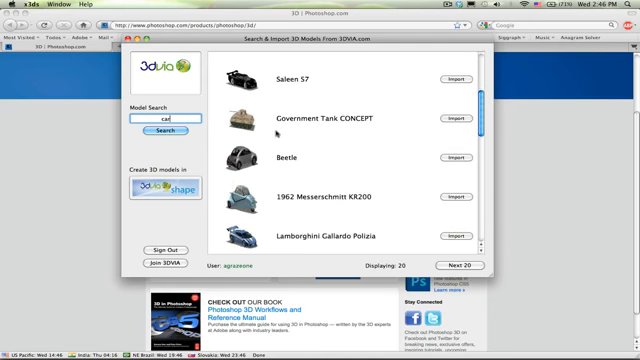
{"action": "scroll", "scroll_direction": "down", "scroll_amount": 3}
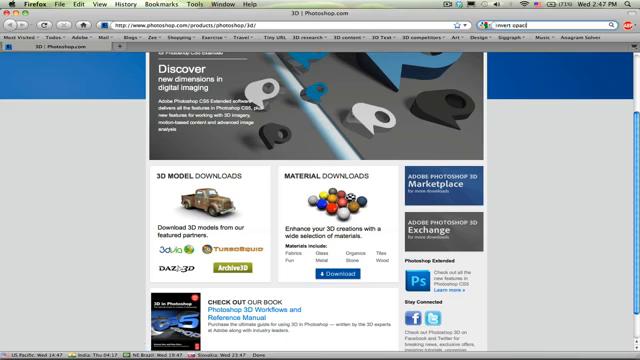
Step: Search the web for "invert opacities photoshop"
{"action": "type", "text": "invert opacities photoshop"}
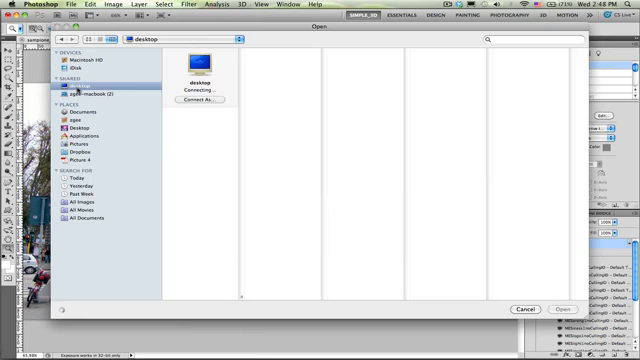
Step: Choose the Milan street photo from the Desktop as the document to open
{"action": "left_click", "coordinate": [80, 114]}
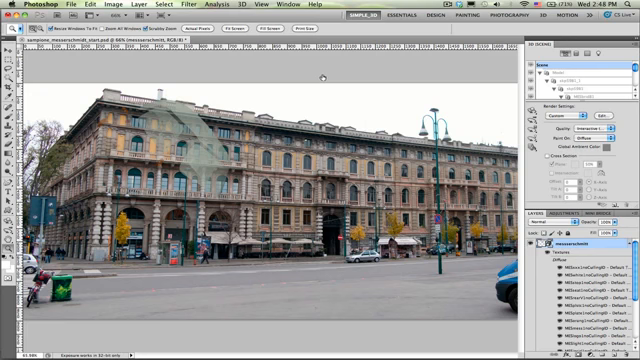
{"action": "mouse_move", "coordinate": [316, 78]}
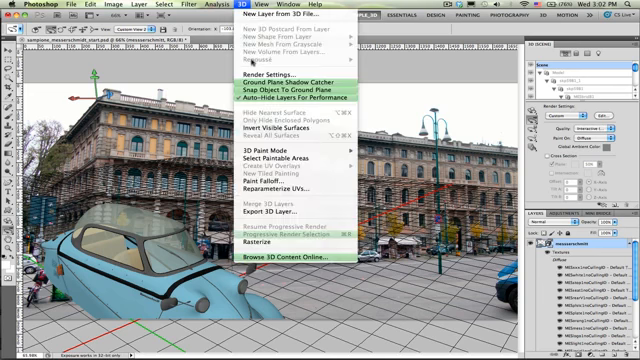
{"action": "mouse_move", "coordinate": [294, 100]}
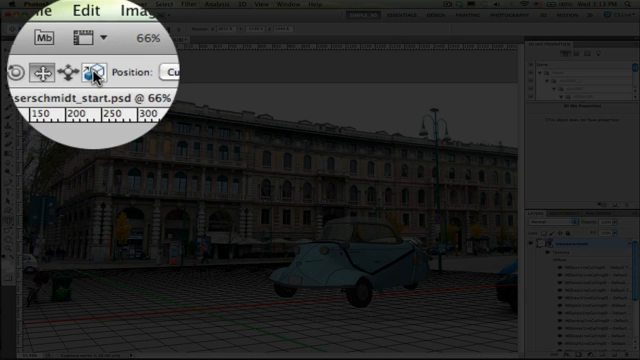
{"action": "mouse_move", "coordinate": [96, 76]}
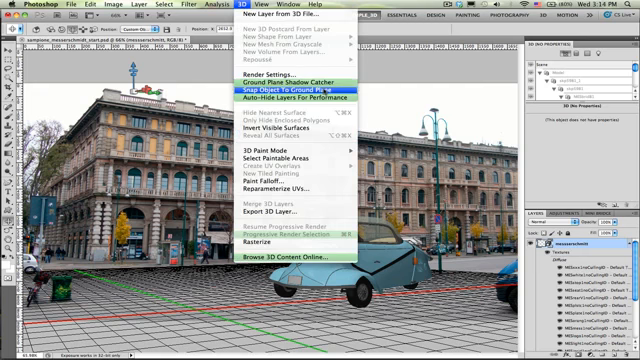
Step: Snap the 3D car object down onto the street's ground plane
{"action": "left_click", "coordinate": [300, 88]}
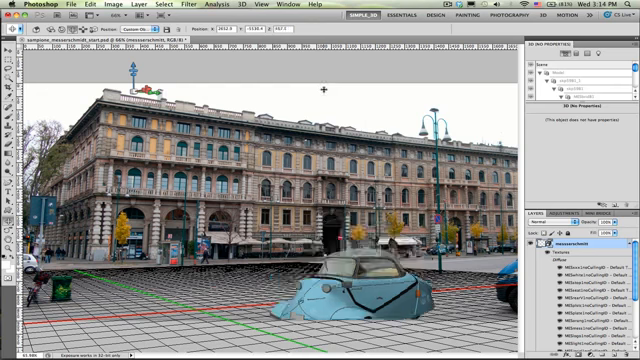